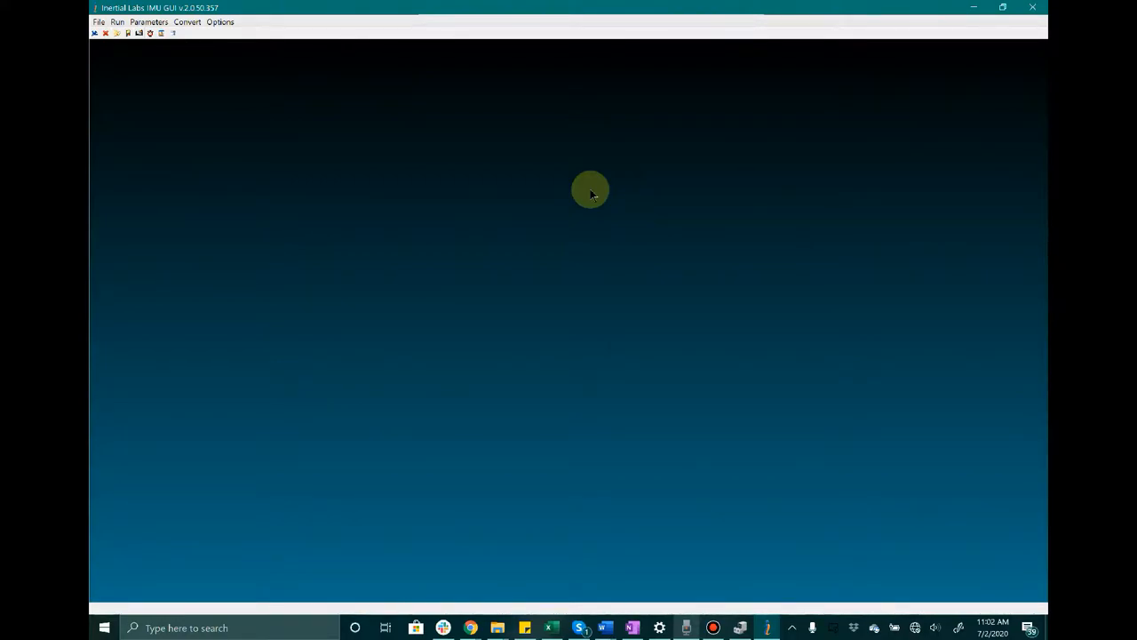
mouse_move(223, 63)
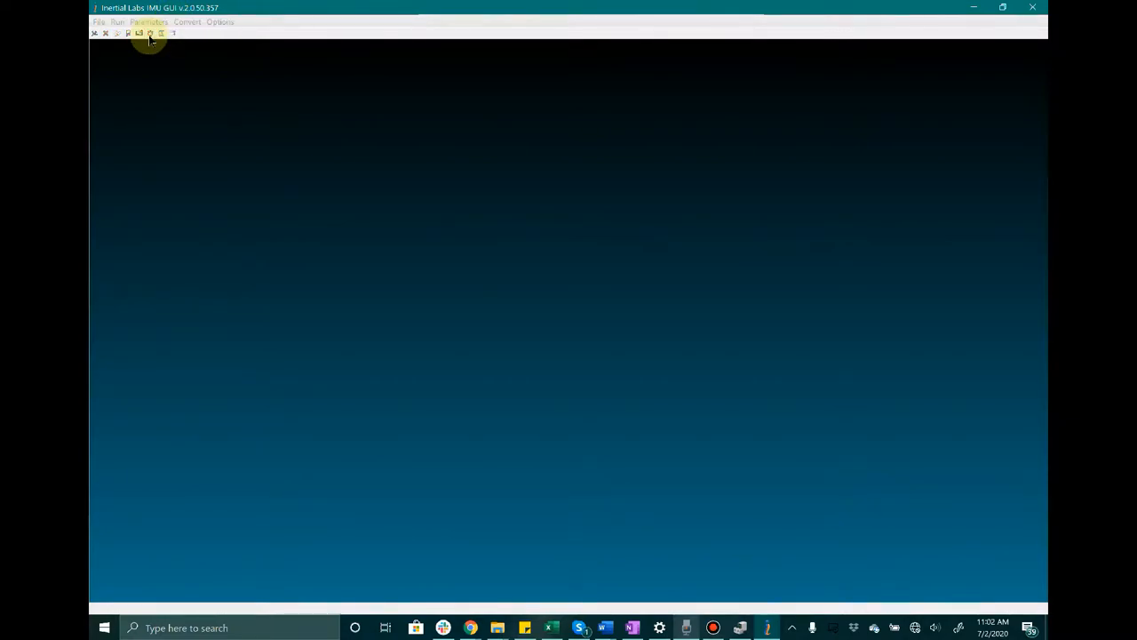
In Test options, auto-detect the baud rate, confirming 921600 on COM9
left_click(150, 33)
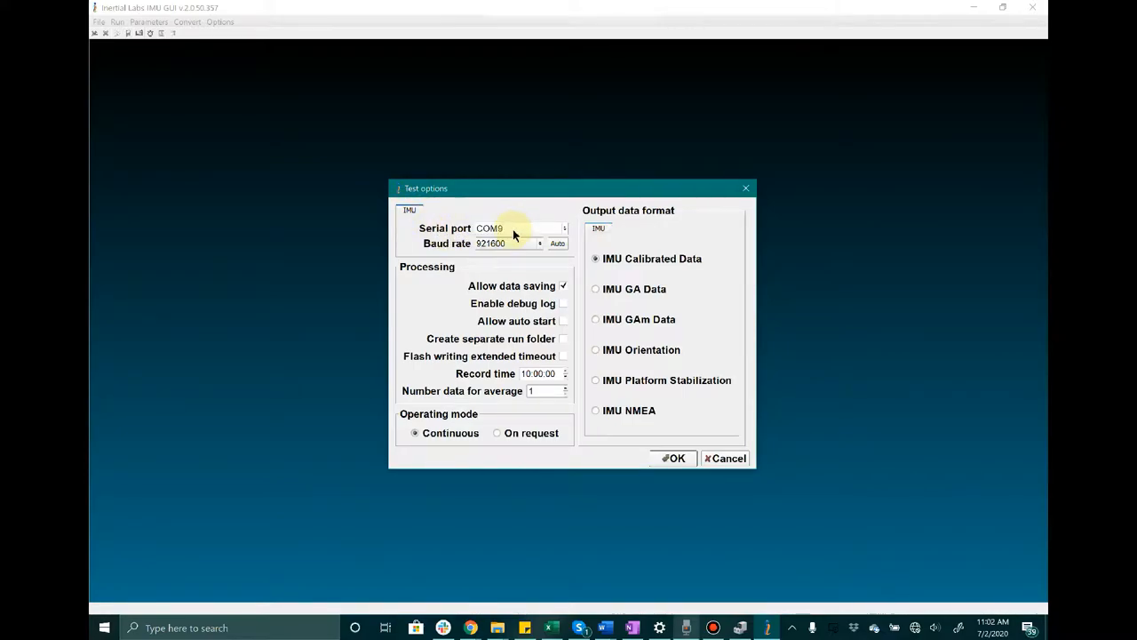
mouse_move(425, 248)
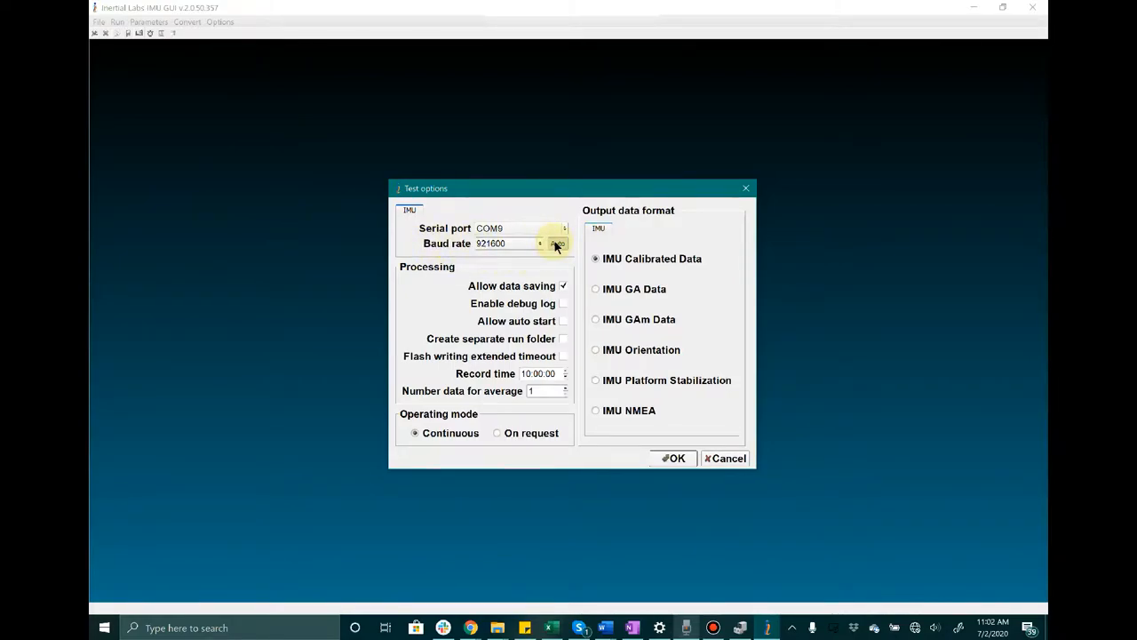
left_click(558, 244)
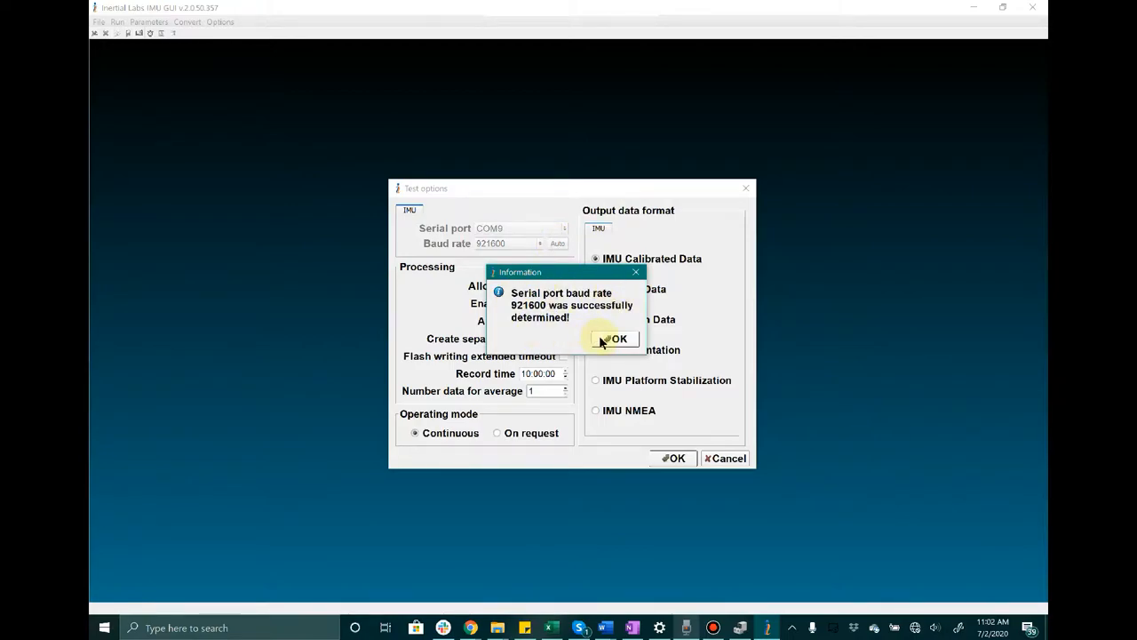
left_click(613, 339)
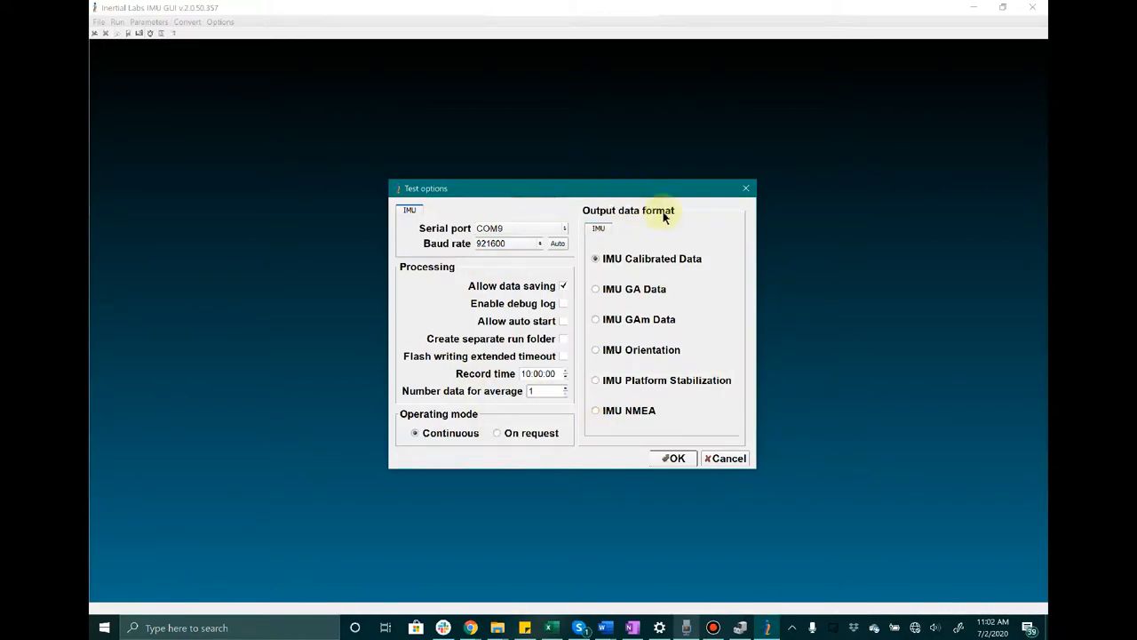
mouse_move(634, 289)
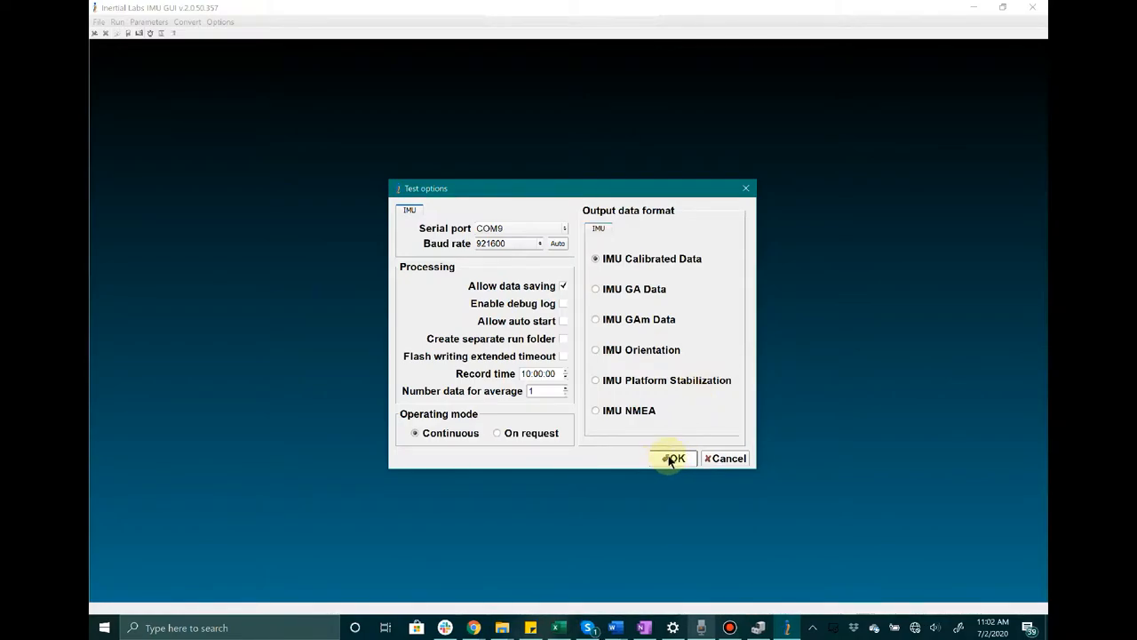
Accept the test options and start live IMU visualization with gyro plots and readouts
left_click(674, 458)
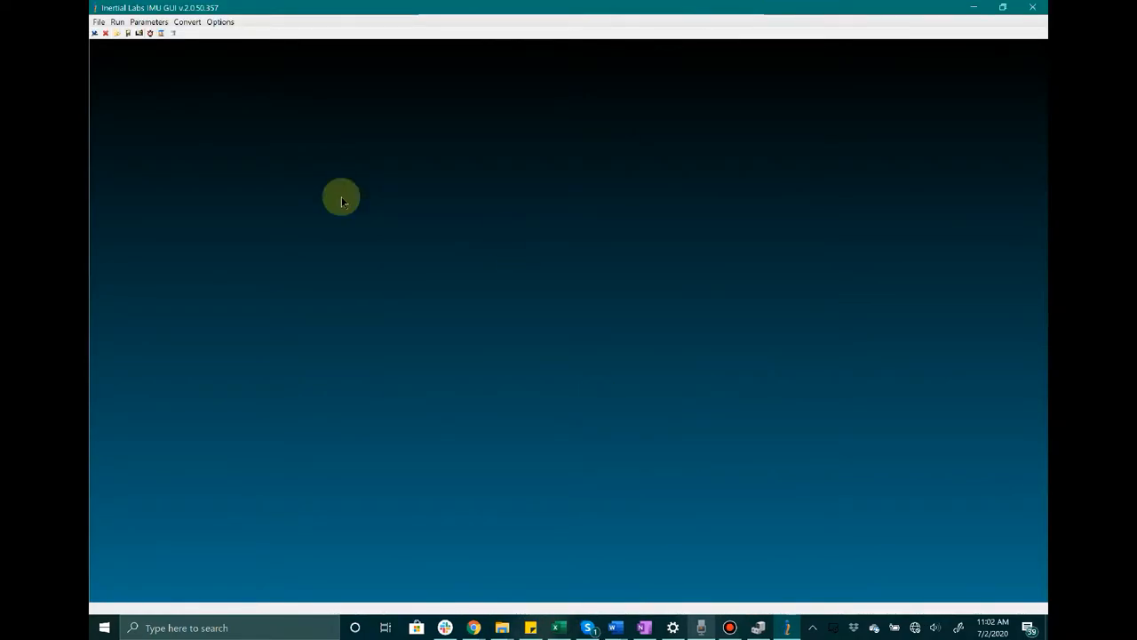
mouse_move(93, 33)
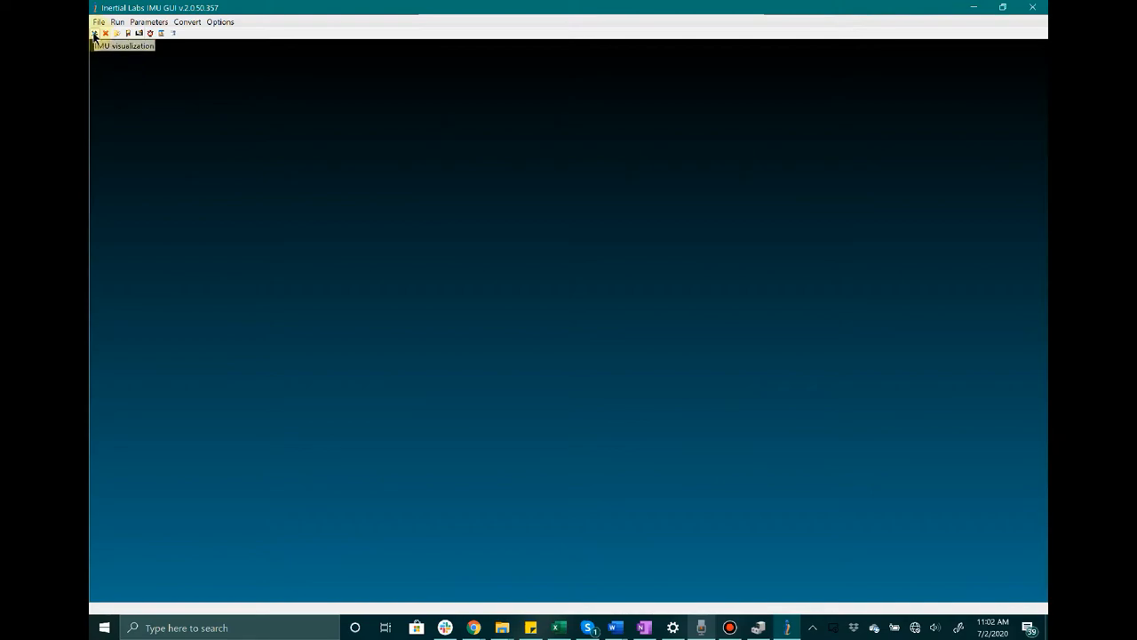
left_click(94, 34)
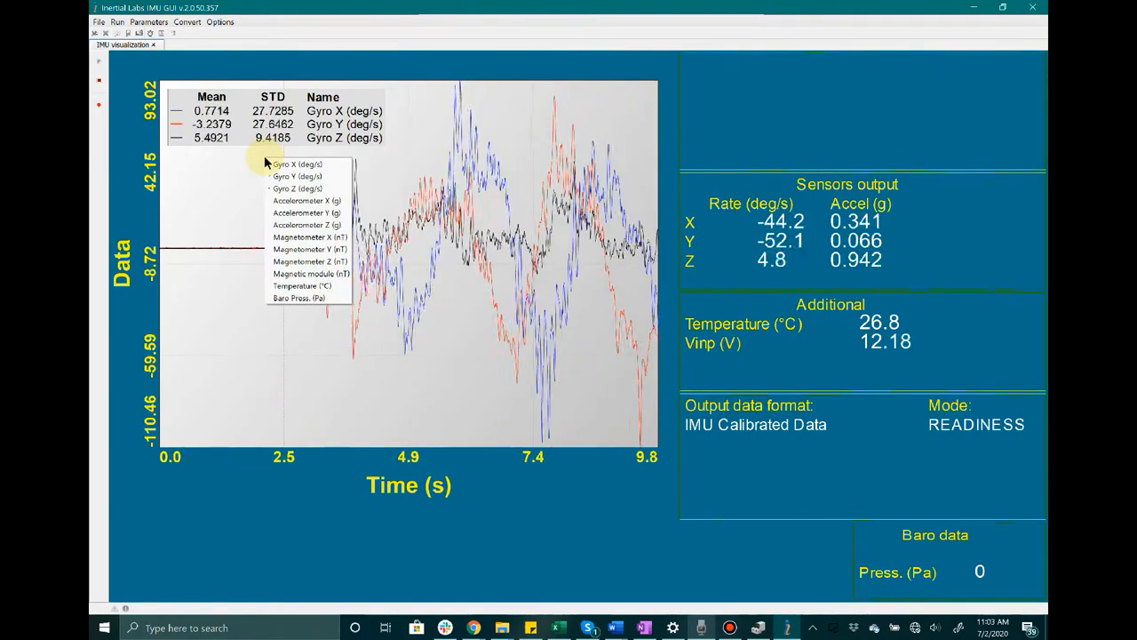
Add Accelerometer X, Y and Z traces to the live gyro plot, then go to Stop
left_click(305, 200)
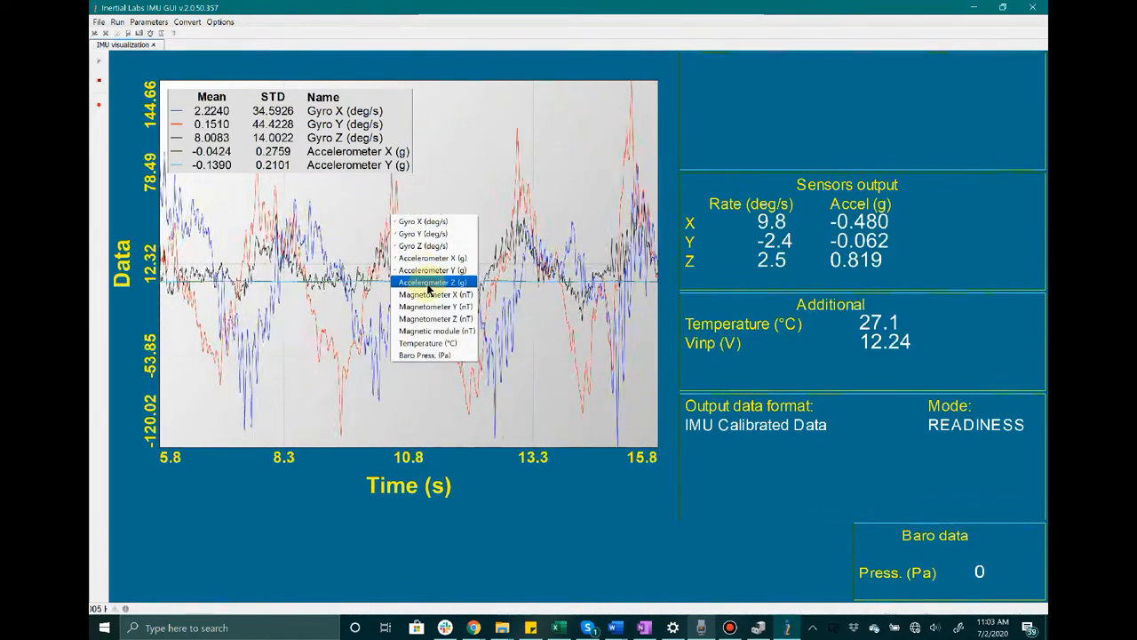
left_click(431, 282)
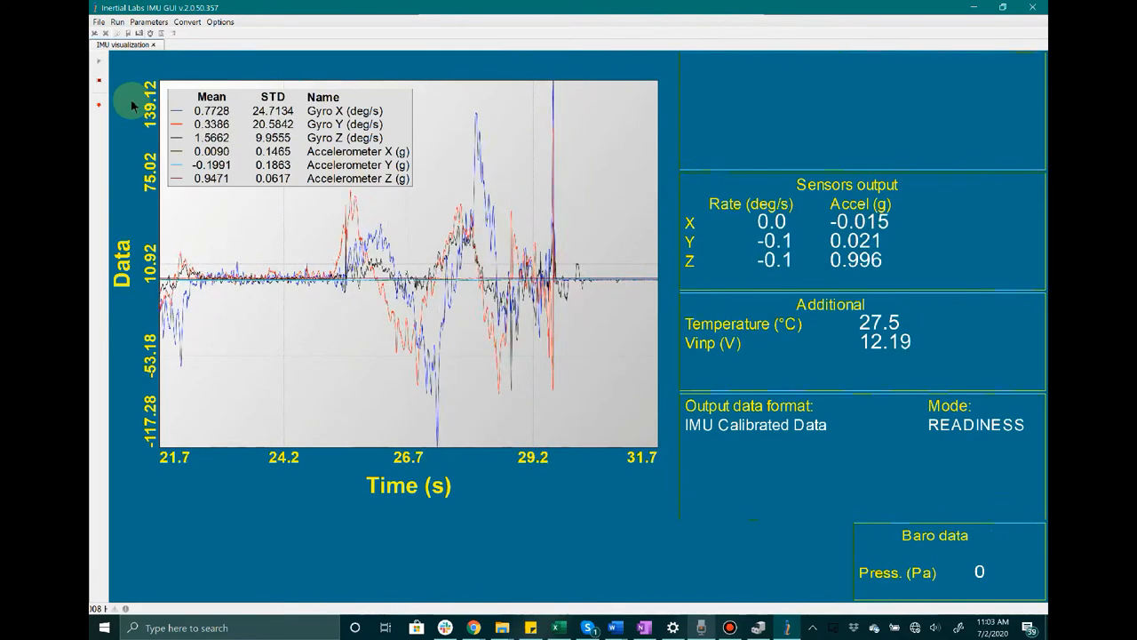
left_click(99, 86)
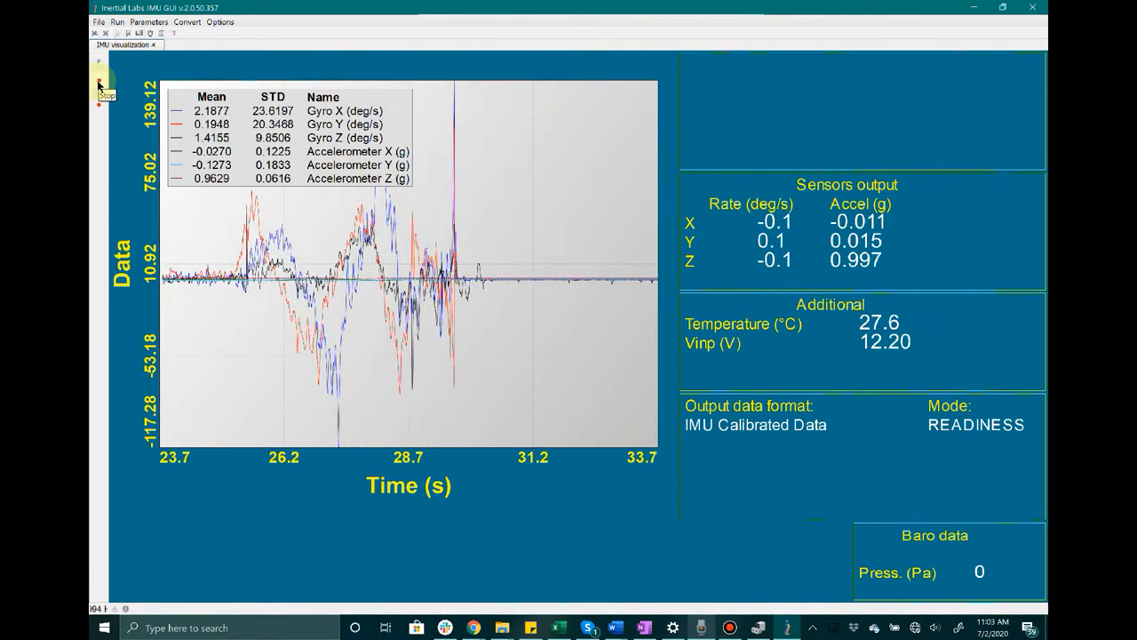